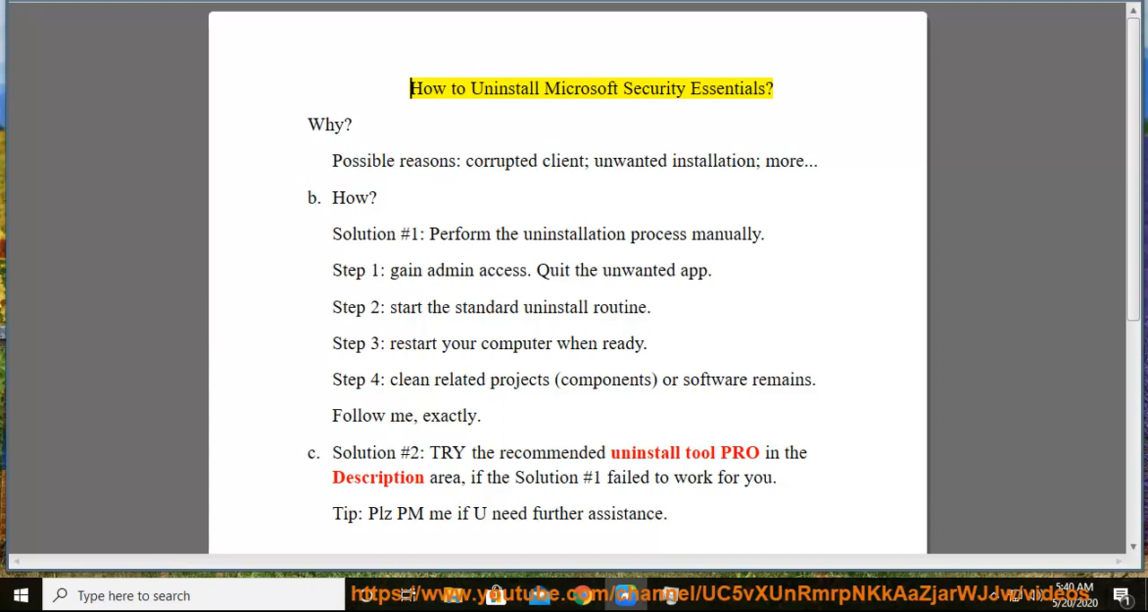
Clear the title's highlight and highlight the 'Step 2: start the standard uninstall routine.' line yellow
{"action": "double_click", "coordinate": [728, 88]}
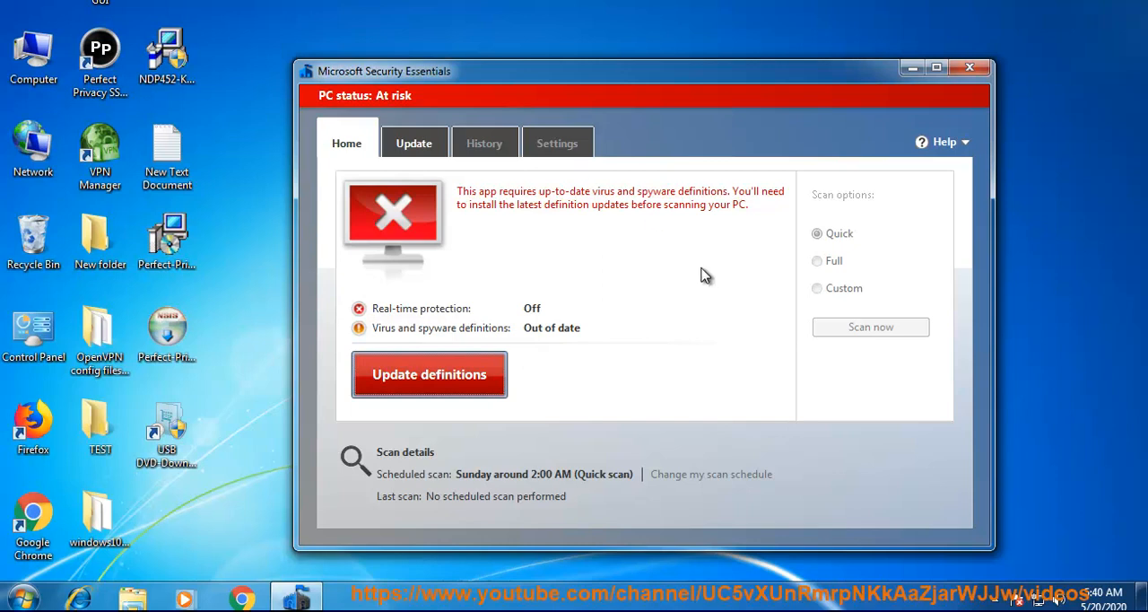
{"action": "left_click", "coordinate": [414, 143]}
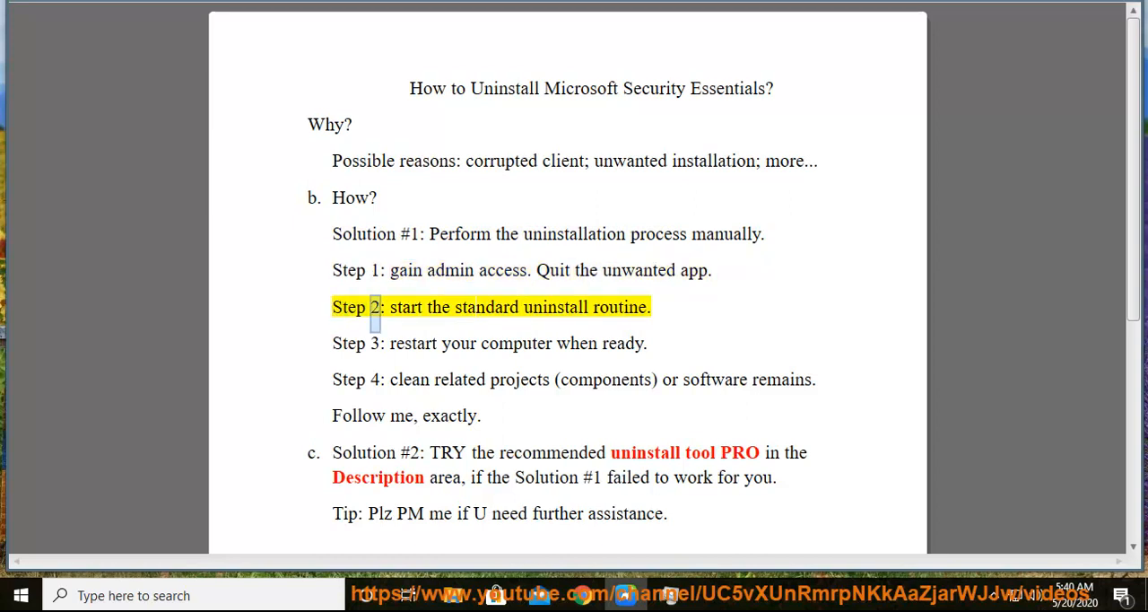
Move the yellow highlight through Steps 3–4 and Solution #2 to the Tip line
{"action": "double_click", "coordinate": [618, 307]}
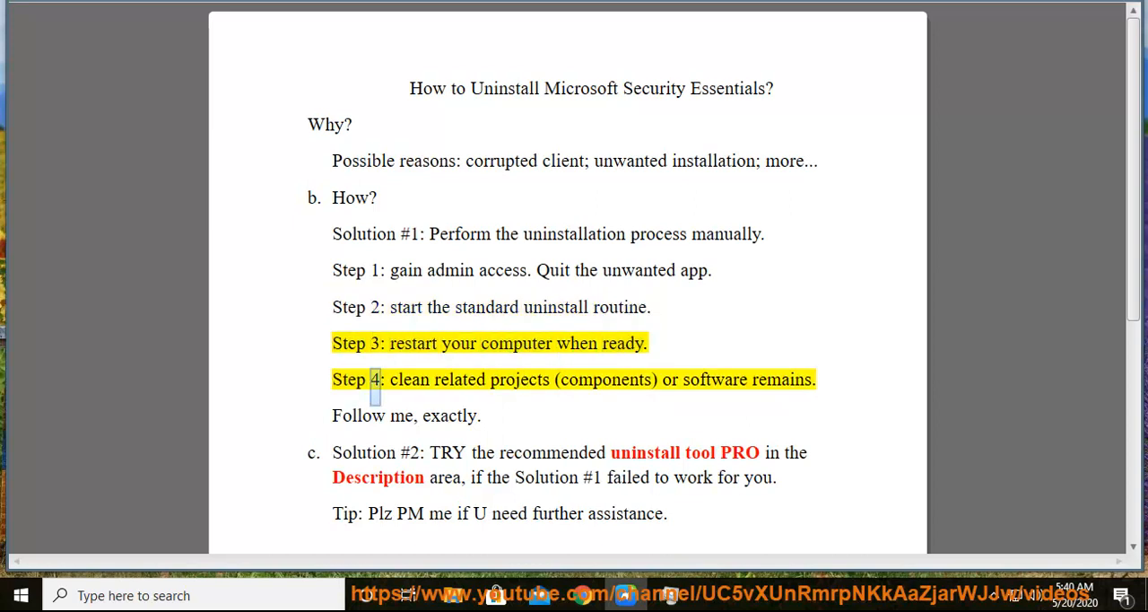
{"action": "double_click", "coordinate": [604, 379]}
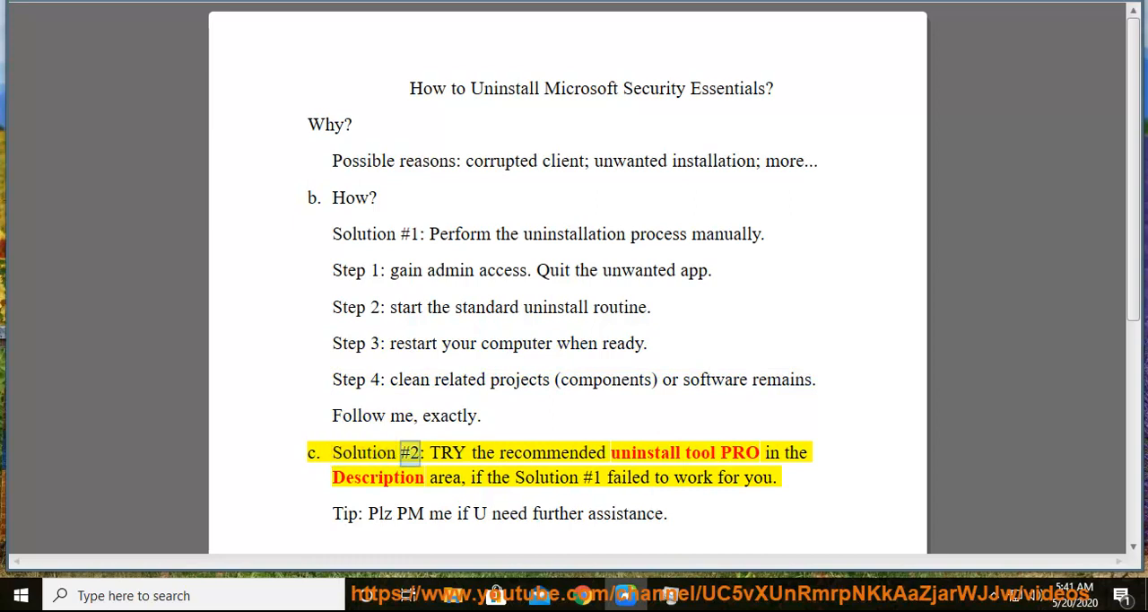
{"action": "double_click", "coordinate": [739, 452]}
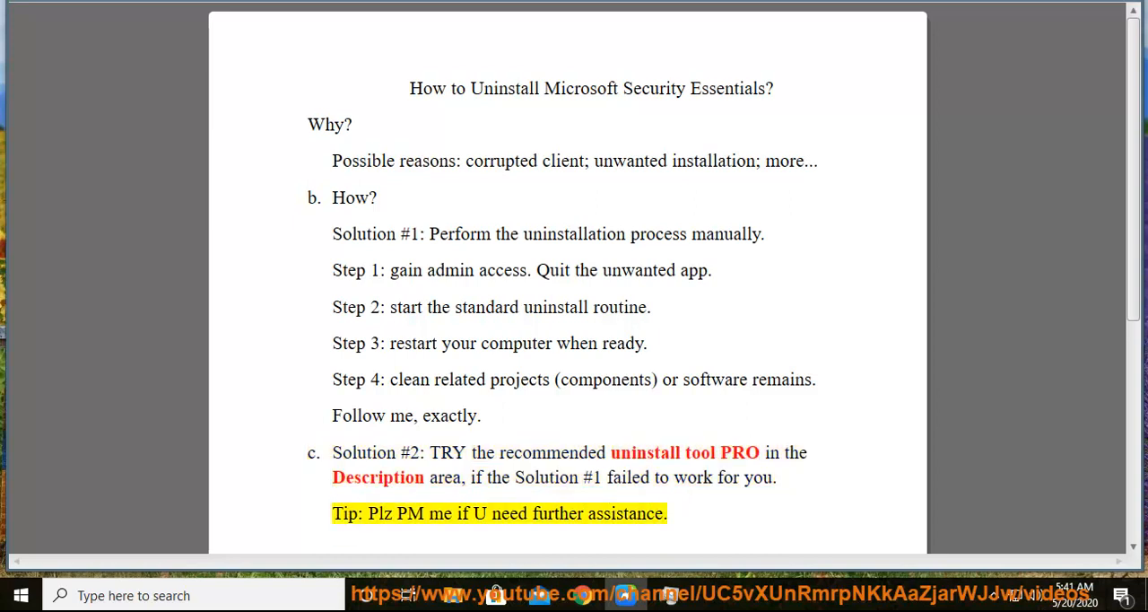
{"action": "double_click", "coordinate": [625, 513]}
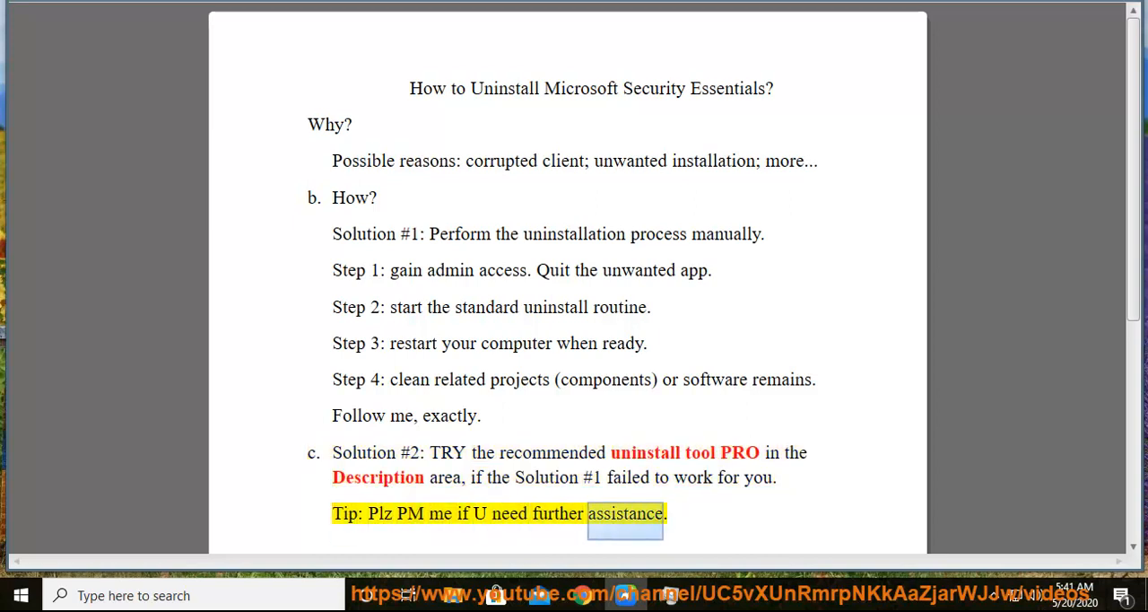